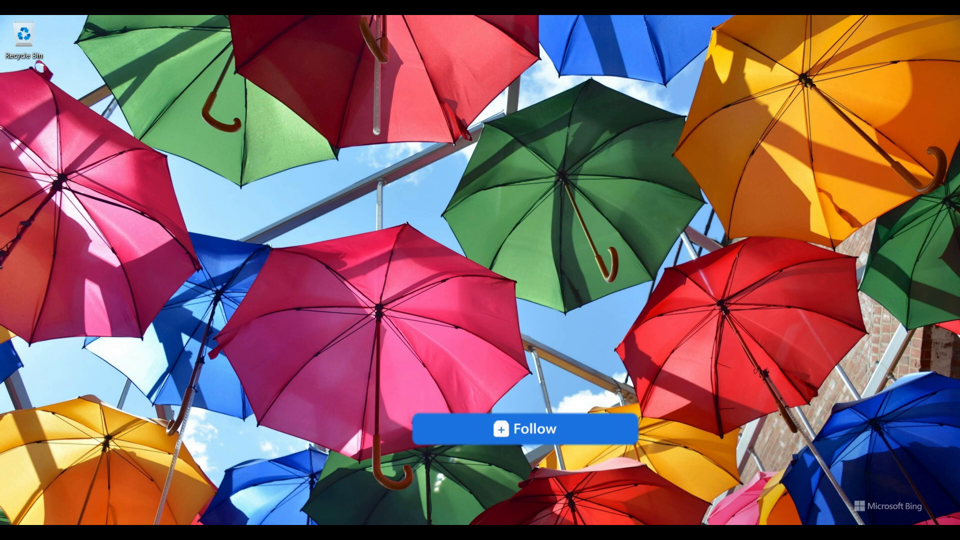
Launch Chrome and search Google for 'spaceship' via the suggestion
{"action": "left_click", "coordinate": [517, 427]}
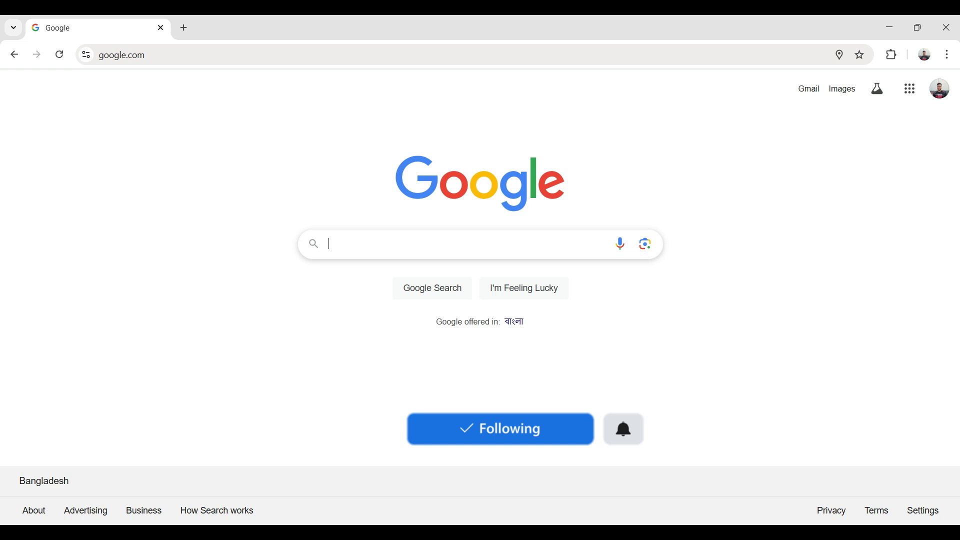
{"action": "type", "text": "space"}
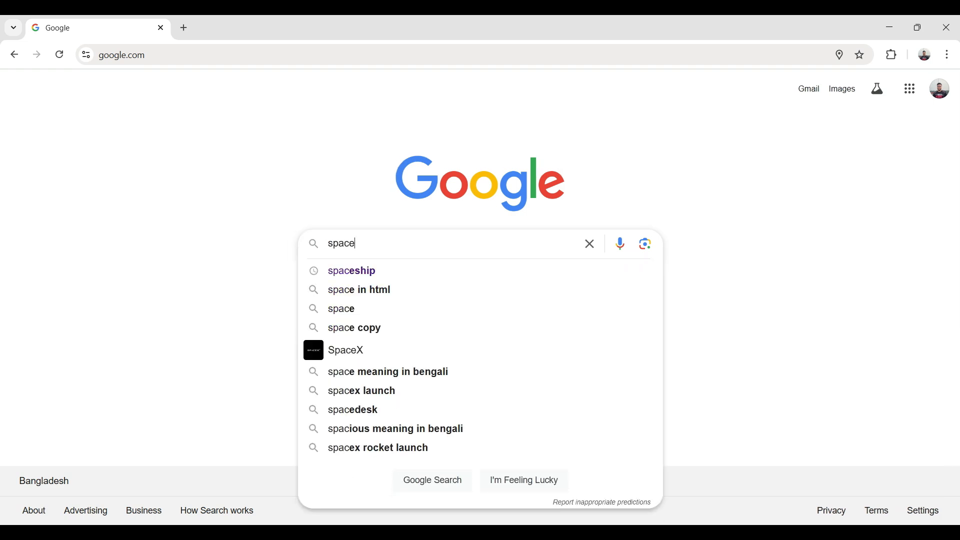
{"action": "left_click", "coordinate": [351, 271]}
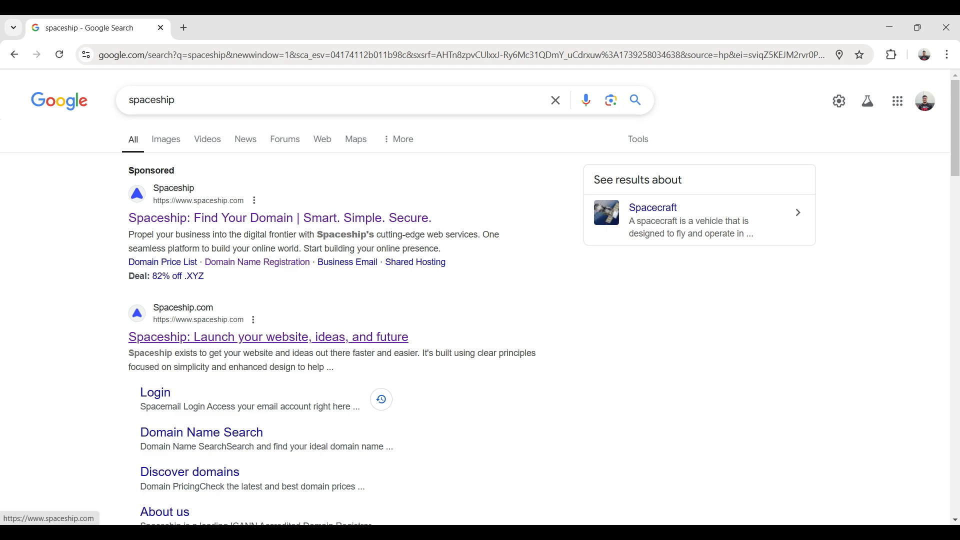
Go to Spaceship's site and search the domain 'waltonio', finding waltonio.com at $8.88
{"action": "left_click", "coordinate": [267, 337]}
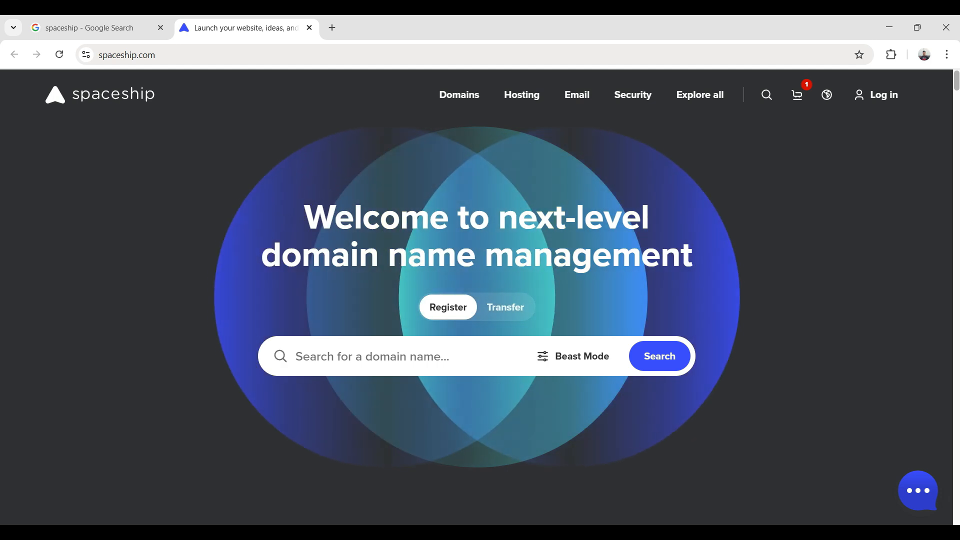
{"action": "type", "text": "walto"}
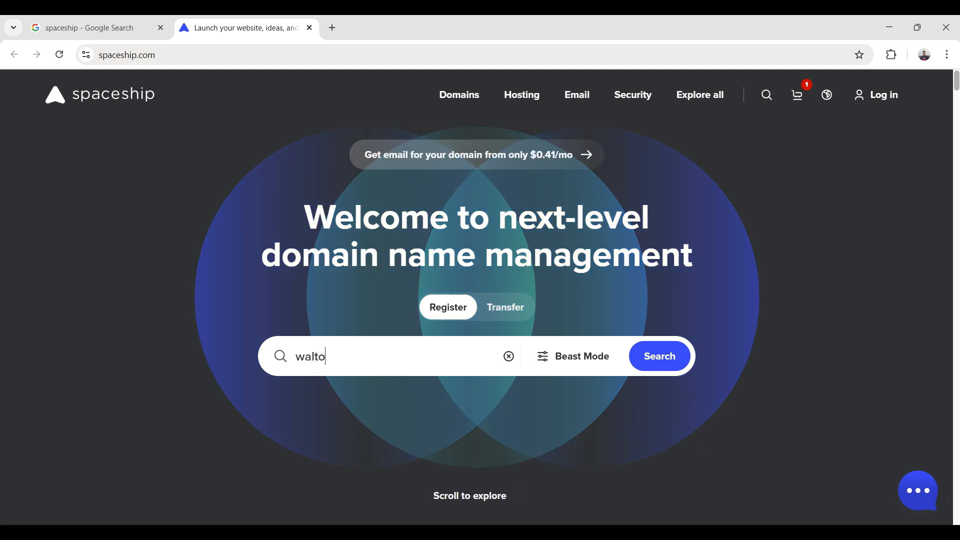
{"action": "type", "text": "nio"}
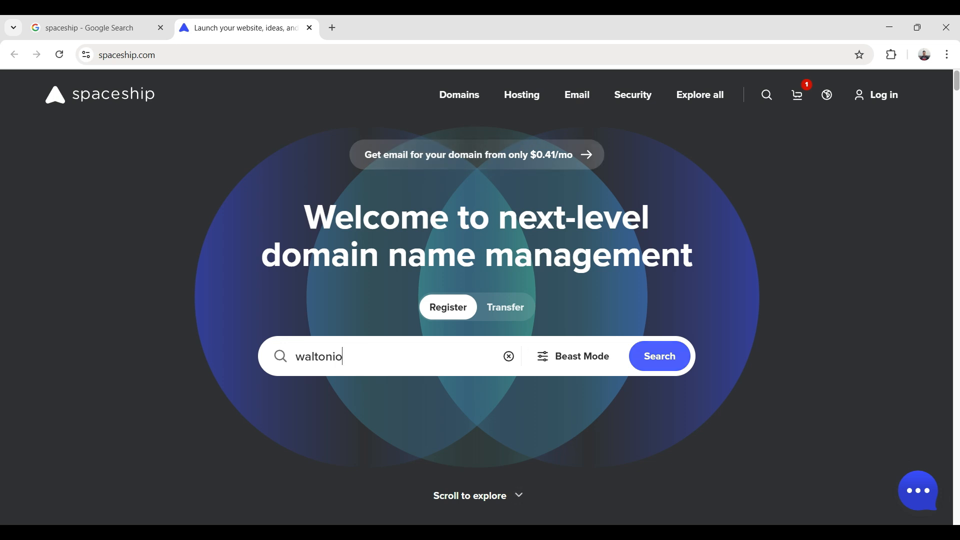
{"action": "left_click", "coordinate": [659, 355]}
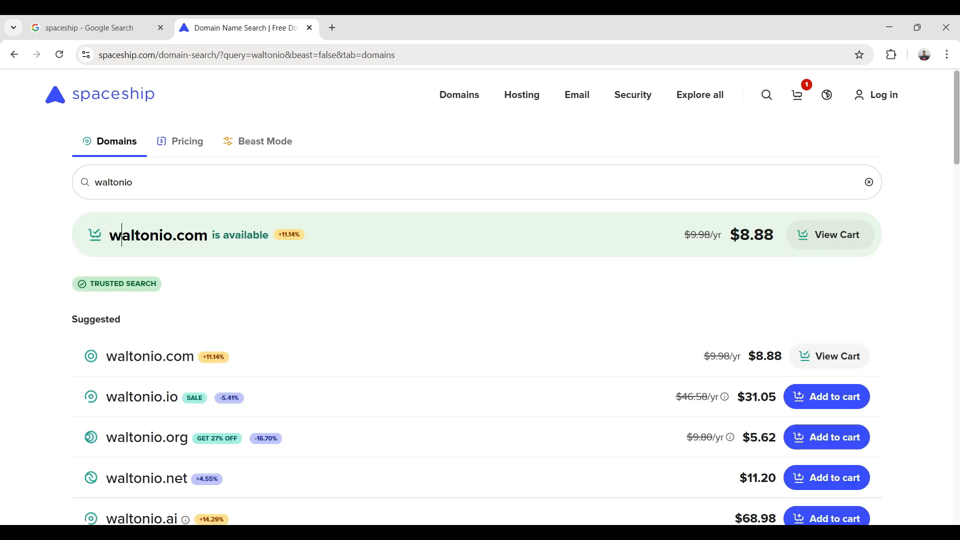
{"action": "left_click_drag", "start_coordinate": [110, 235], "coordinate": [260, 235]}
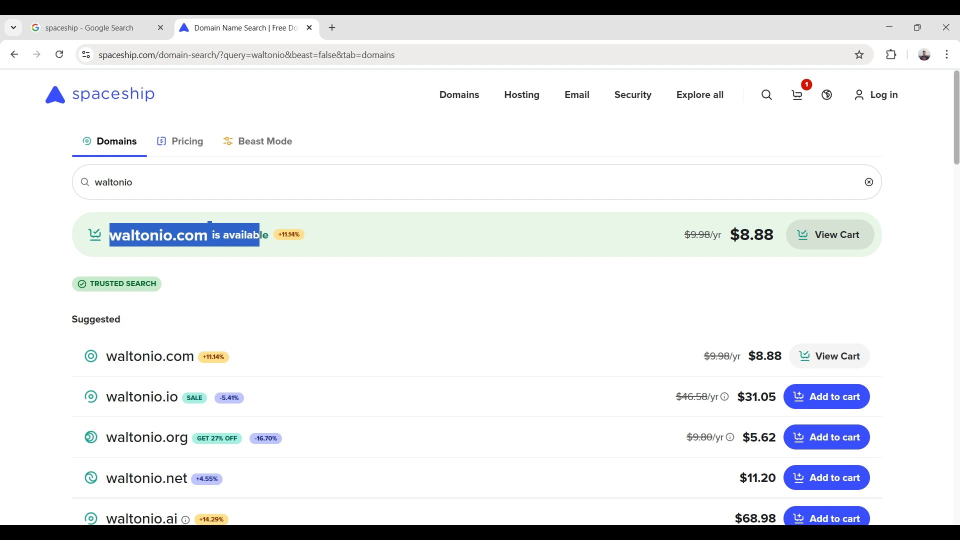
{"action": "left_click", "coordinate": [836, 235]}
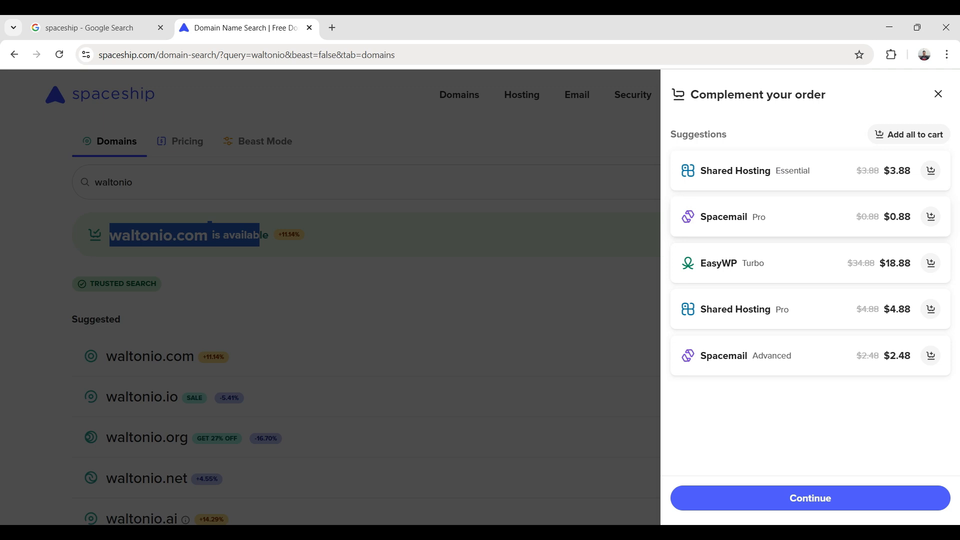
{"action": "left_click", "coordinate": [937, 95]}
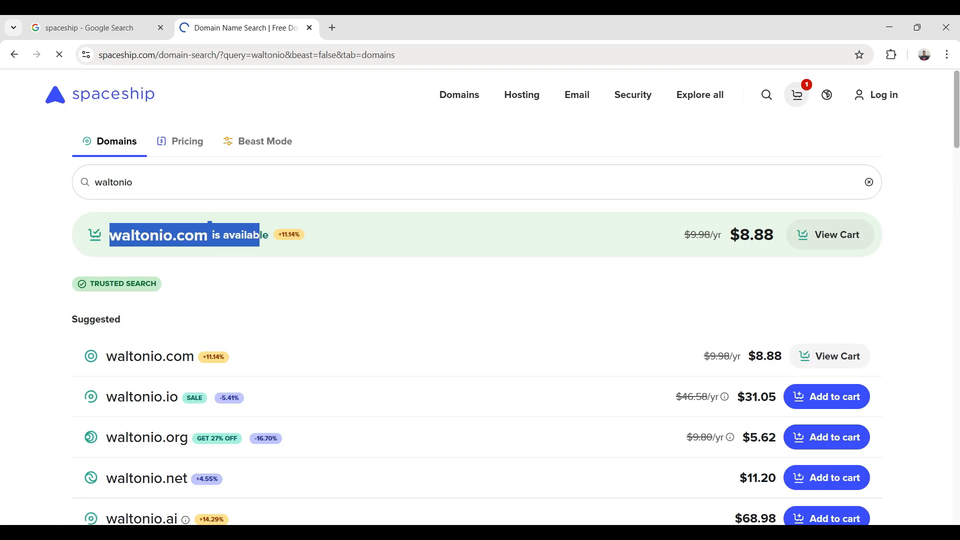
Check out the $5.87 waltonio.com cart and log in with a passkey via Windows Security
{"action": "left_click", "coordinate": [836, 234]}
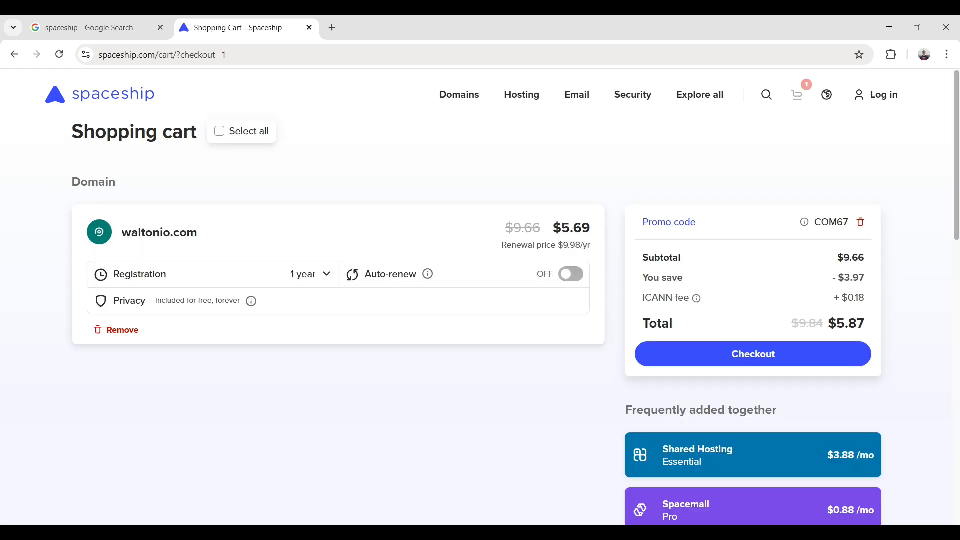
{"action": "left_click", "coordinate": [753, 354]}
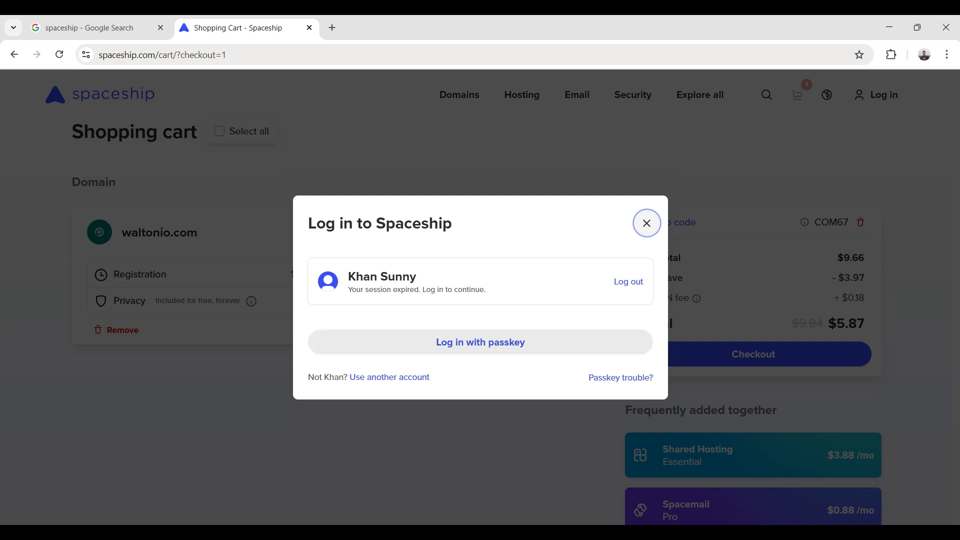
{"action": "mouse_move", "coordinate": [646, 223]}
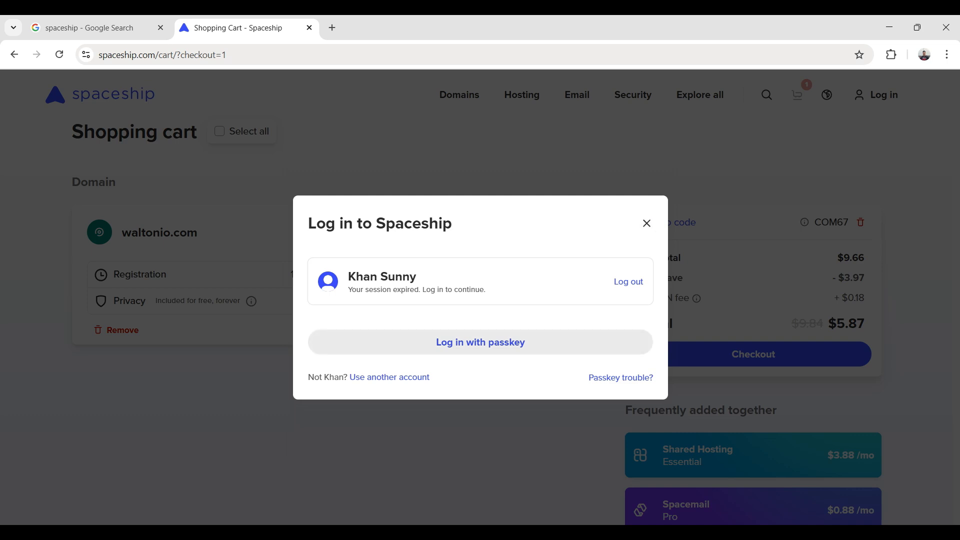
{"action": "left_click", "coordinate": [480, 342]}
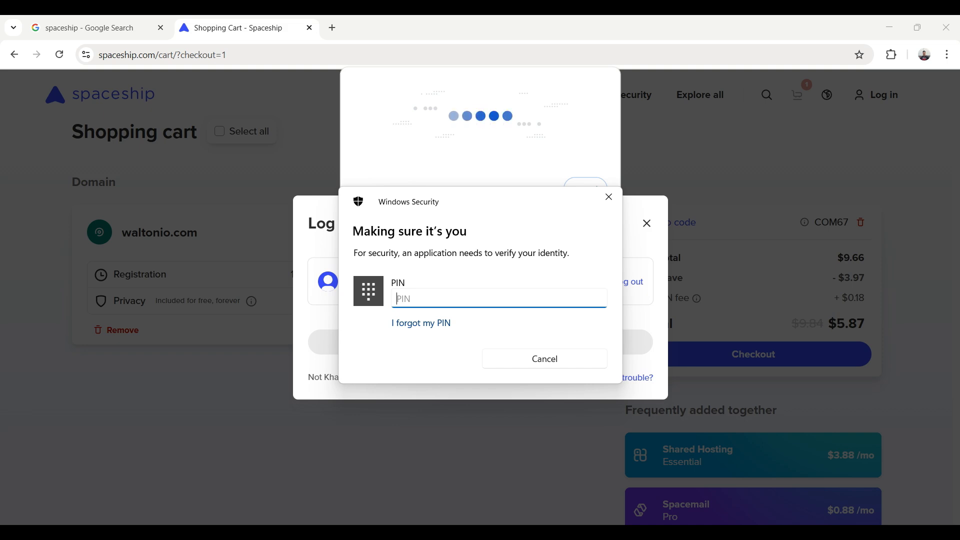
{"action": "left_click", "coordinate": [543, 359]}
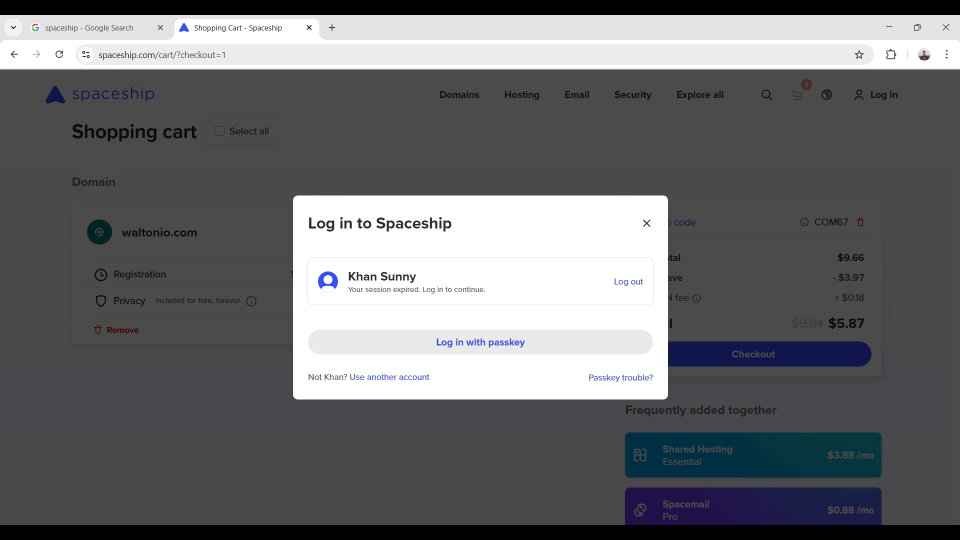
Pay $5.87 for waltonio.com with the default card
{"action": "left_click", "coordinate": [480, 341]}
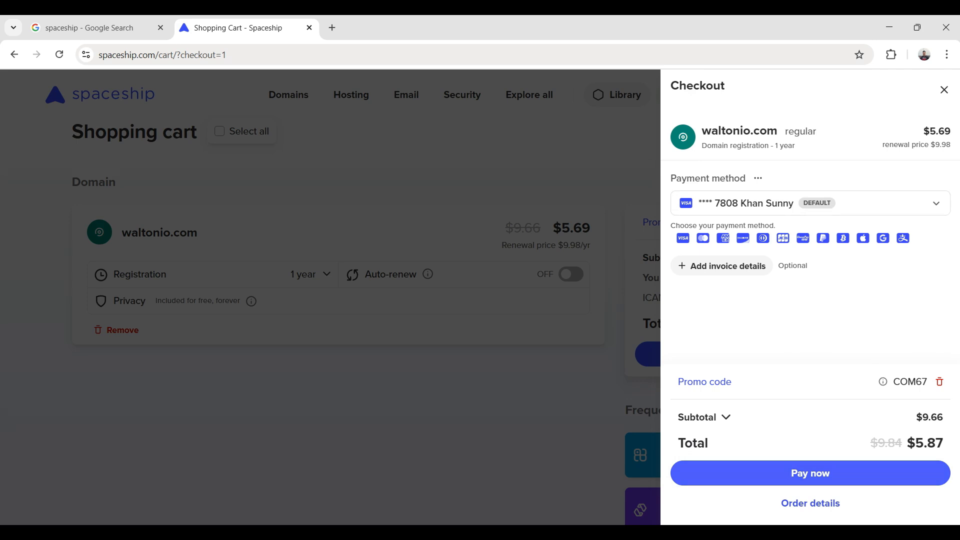
{"action": "left_click", "coordinate": [809, 473]}
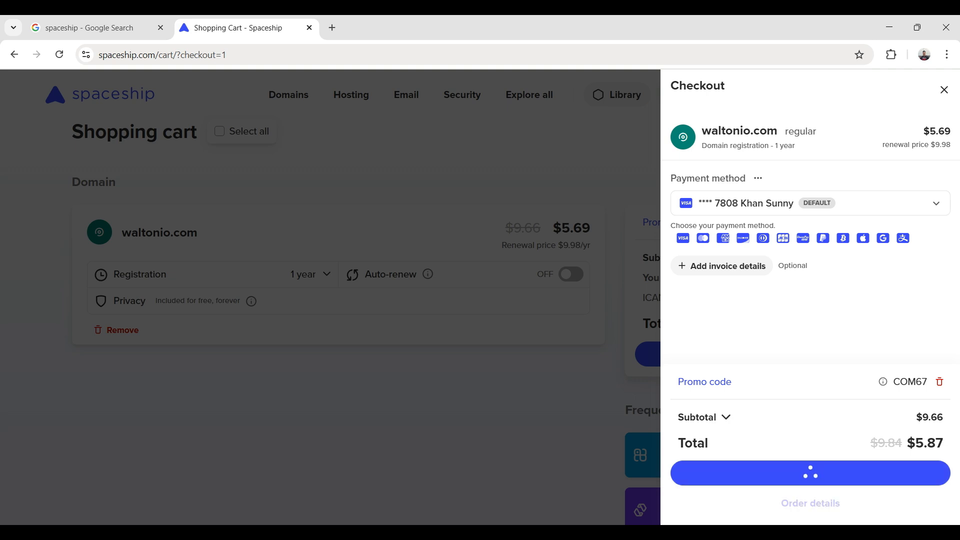
{"action": "left_click", "coordinate": [809, 472]}
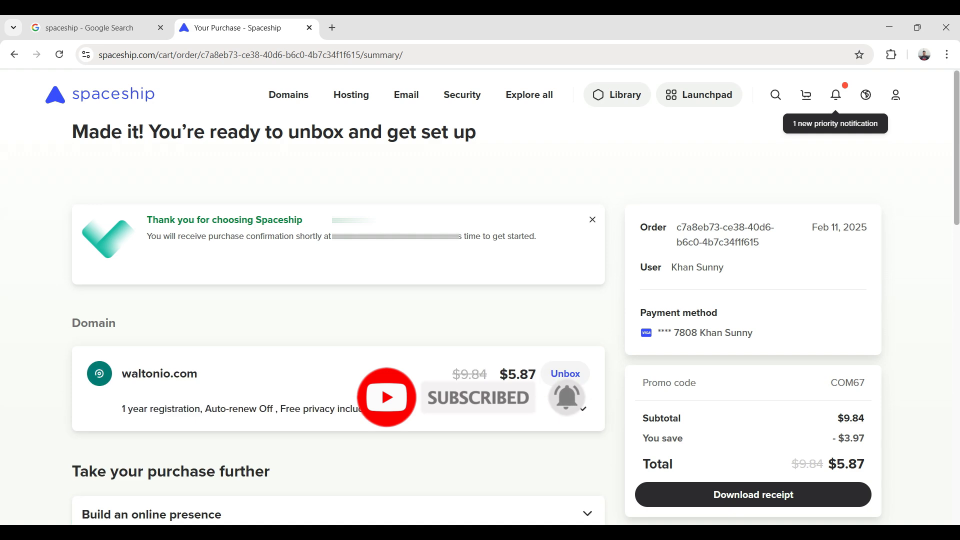
Scroll through the order summary and go to the Domains page
{"action": "scroll", "scroll_direction": "down", "scroll_amount": 3}
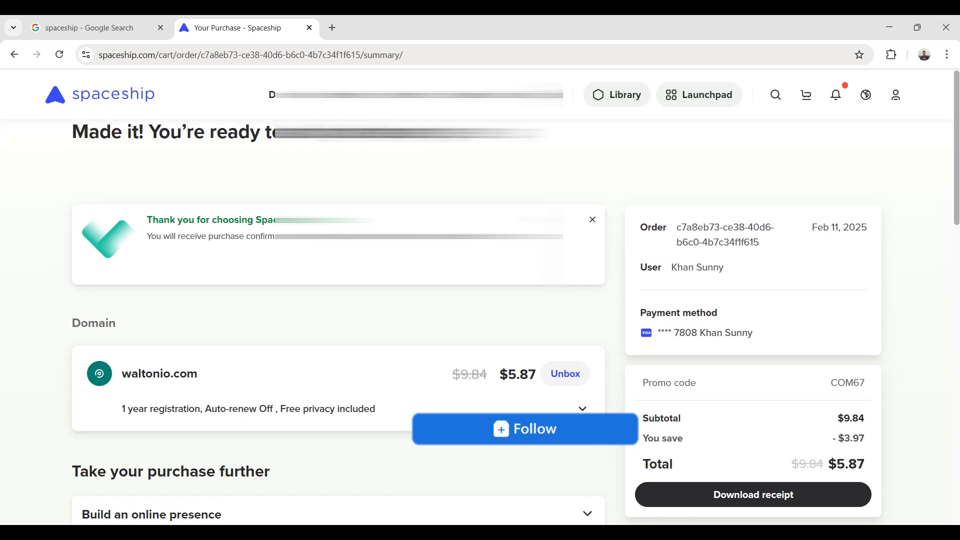
{"action": "scroll", "scroll_direction": "down", "scroll_amount": 3}
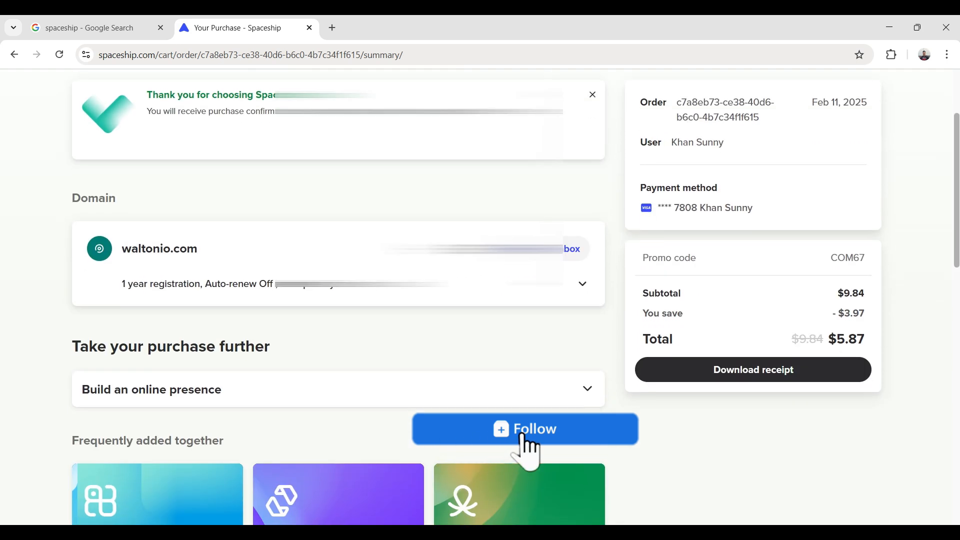
{"action": "left_click", "coordinate": [523, 428]}
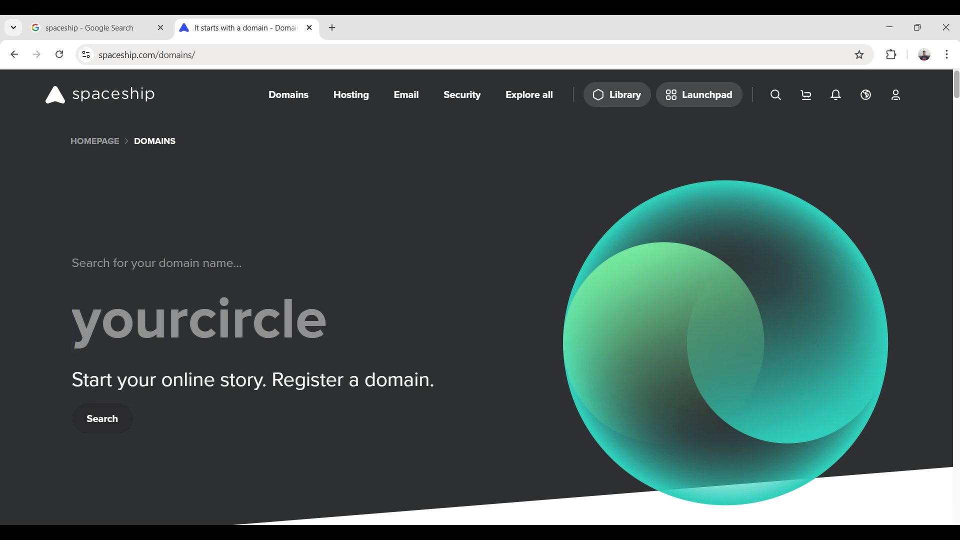
{"action": "type", "text": "yourvi"}
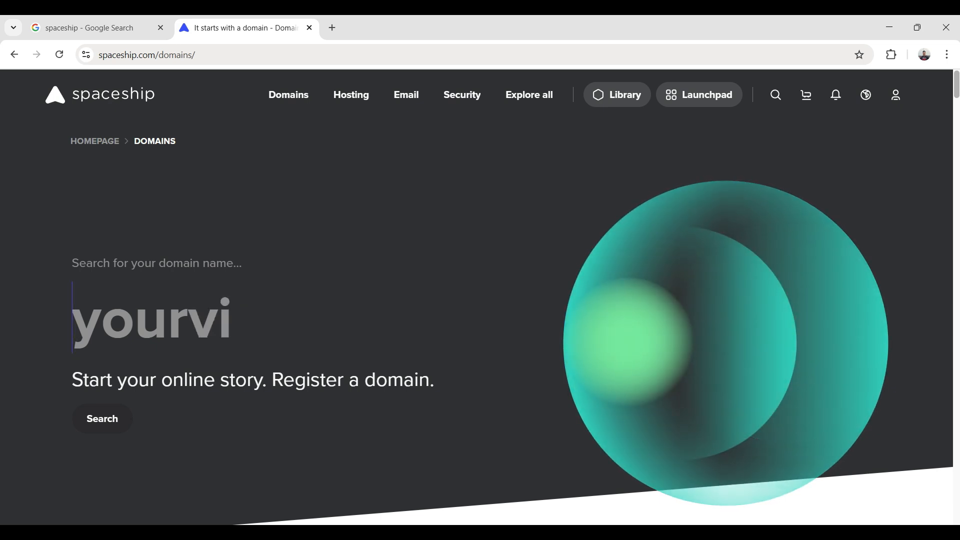
{"action": "type", "text": "si"}
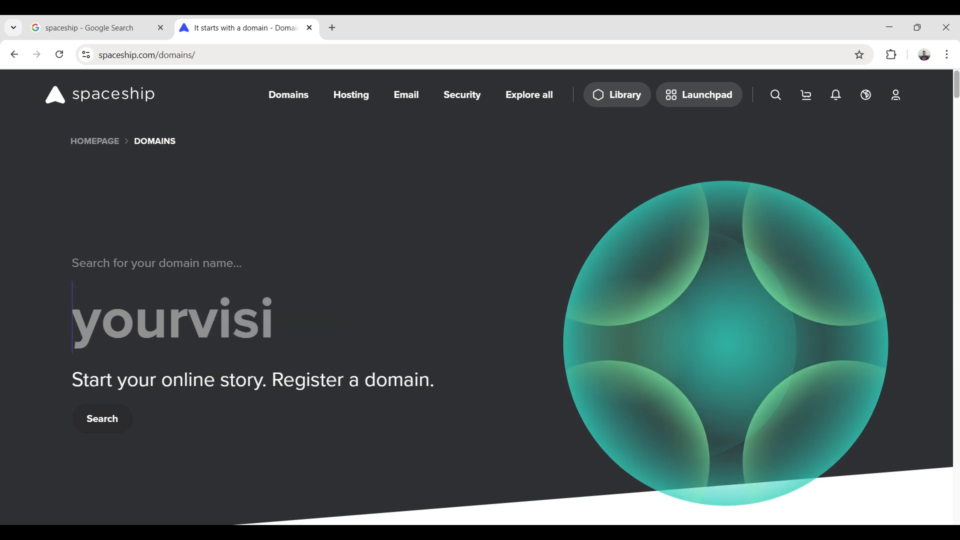